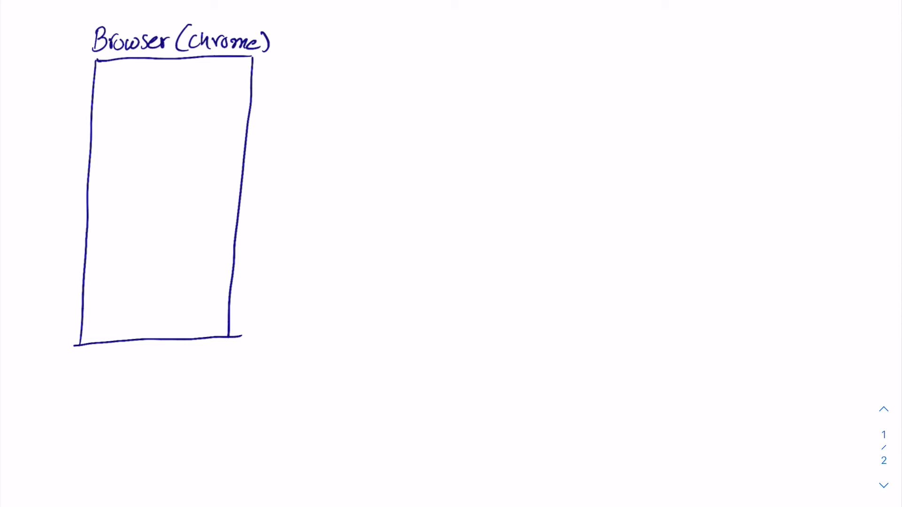
Draw the title bar edge and page contents, then write 'Footer' in the bottom band
left_click_drag(107, 80, 229, 82)
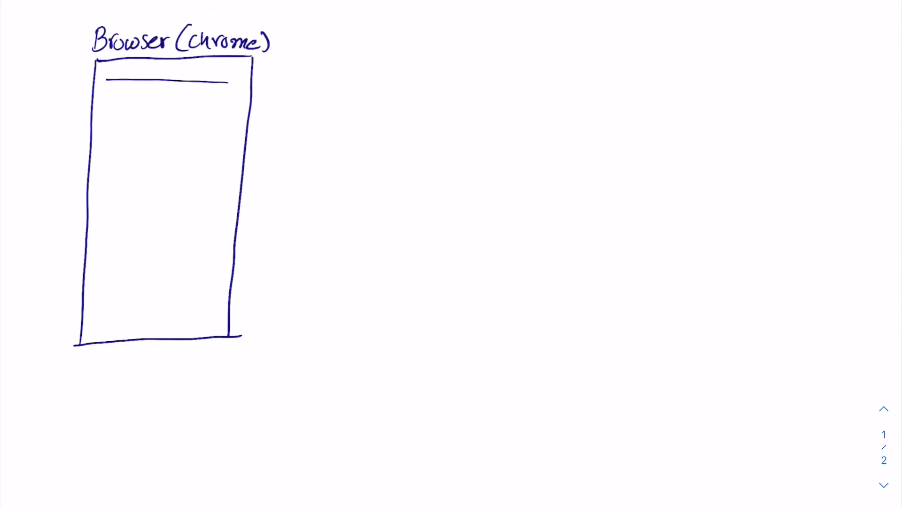
left_click_drag(107, 81, 190, 121)
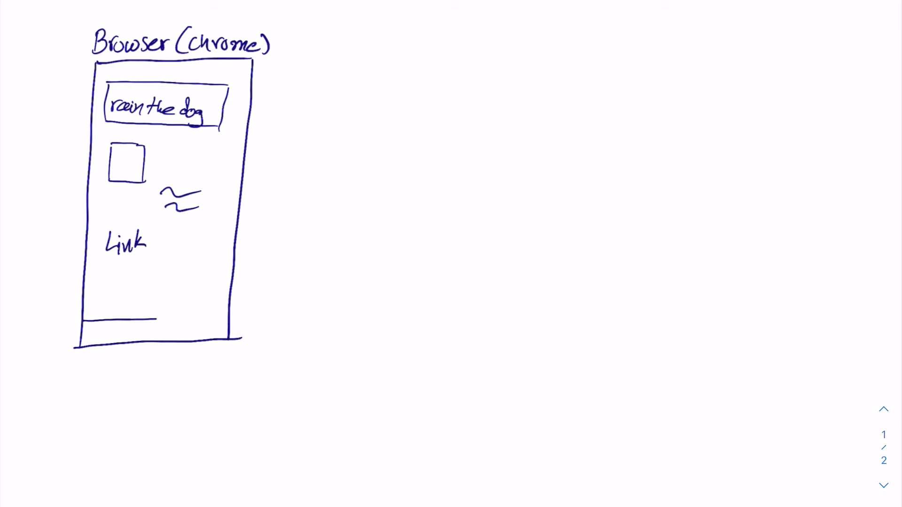
type("Footer")
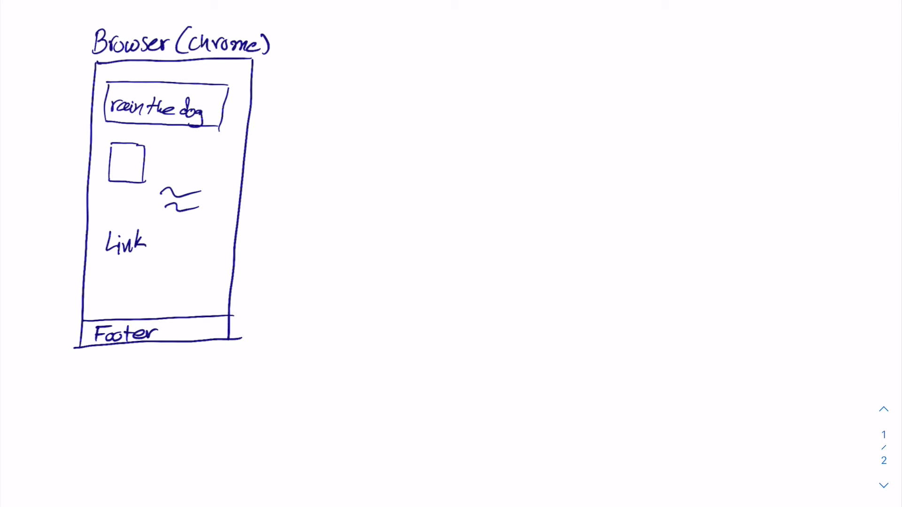